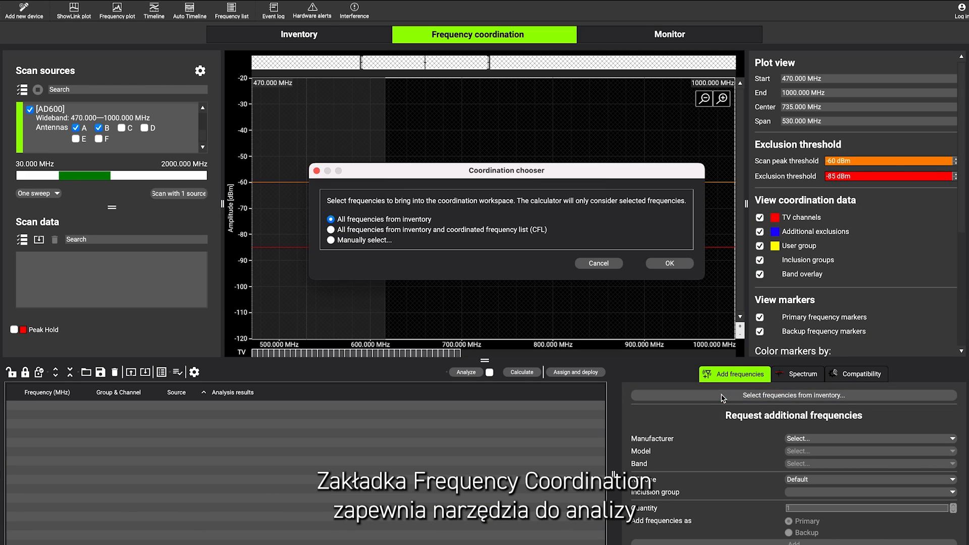
Load all inventory frequencies into the coordination workspace
left_click(669, 263)
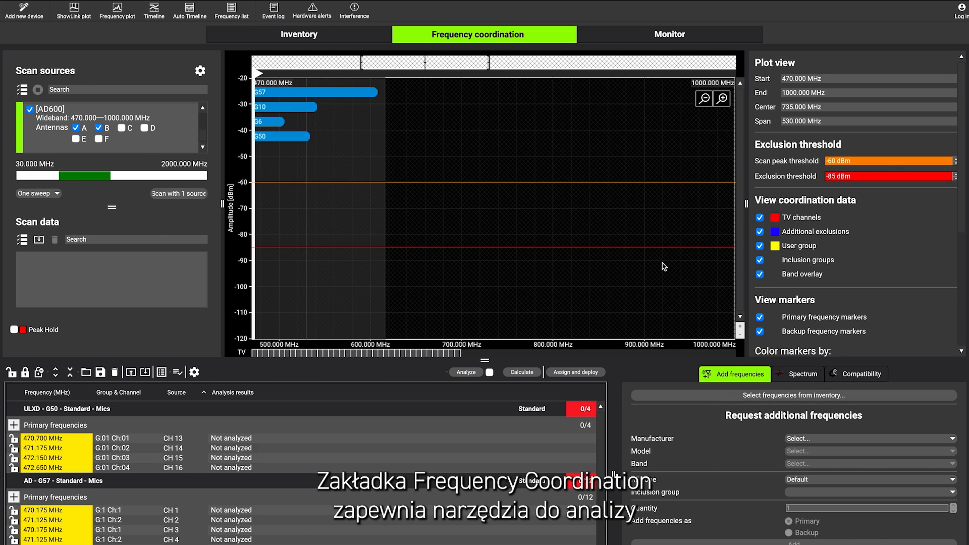
mouse_move(179, 194)
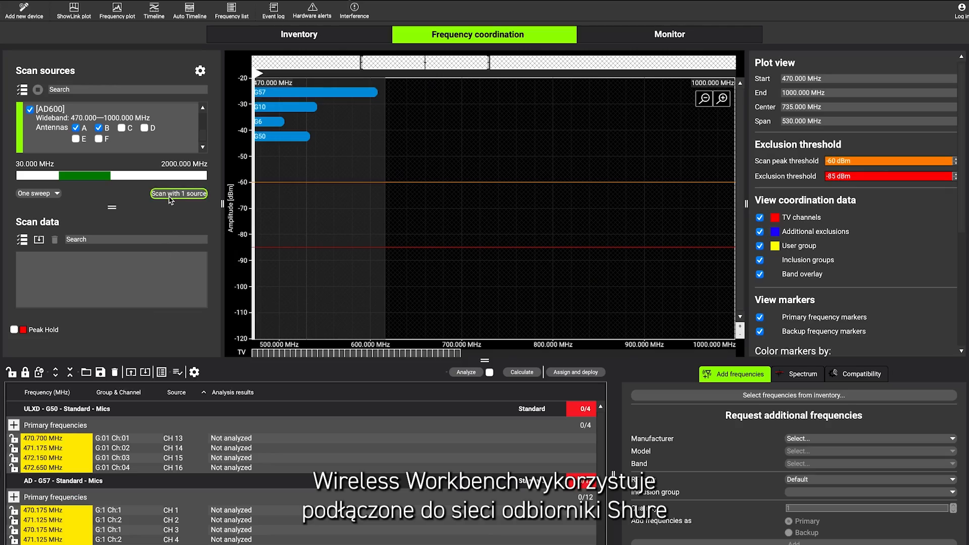
Run an RF sweep with one scan source and calculate compatible frequencies for all channel groups
left_click(178, 194)
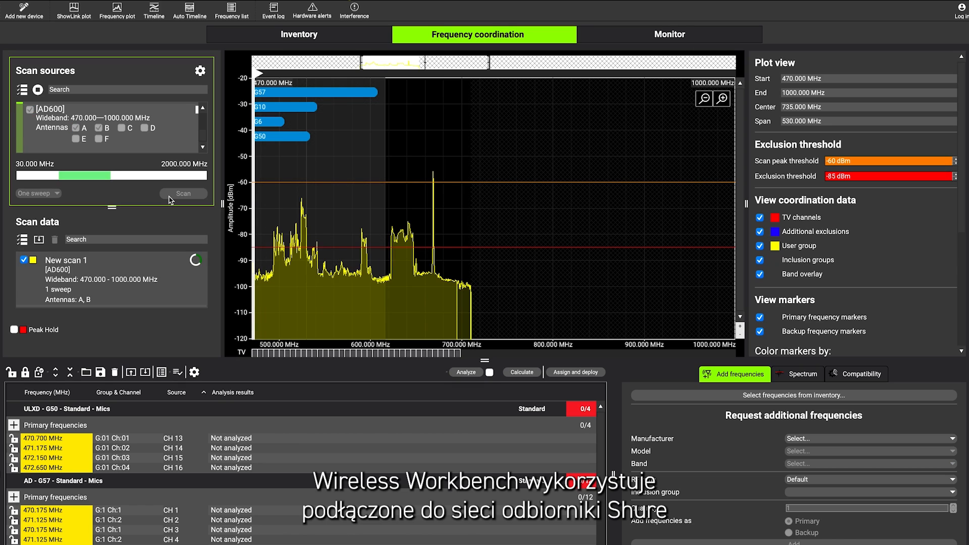
left_click(184, 193)
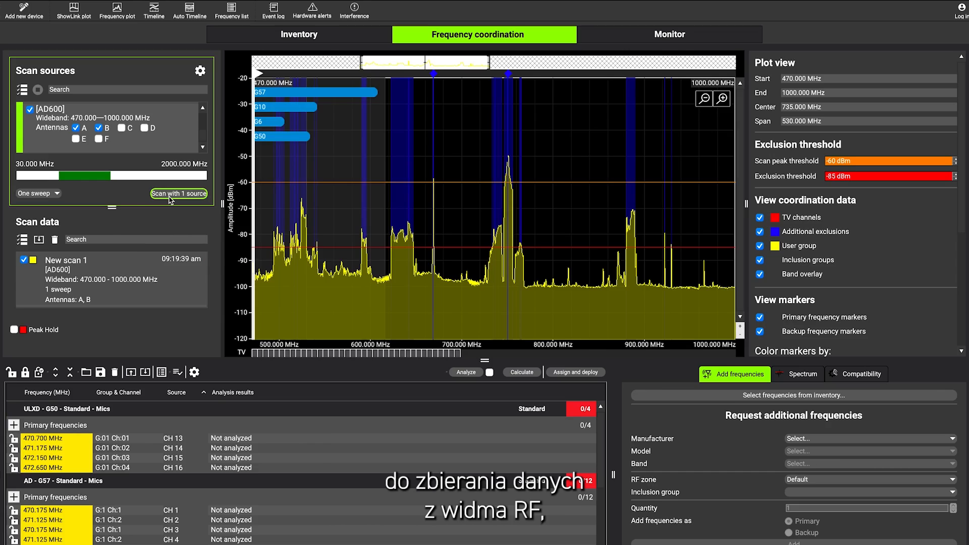
left_click(521, 372)
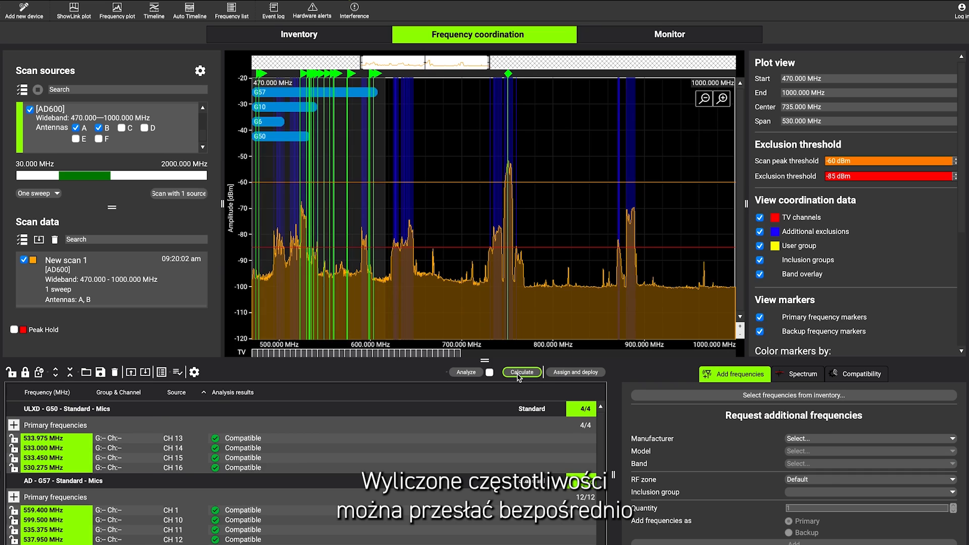
Assign the calculated frequencies and deploy them to all zones, bringing up CH 1 and CH 2 strips
left_click(575, 371)
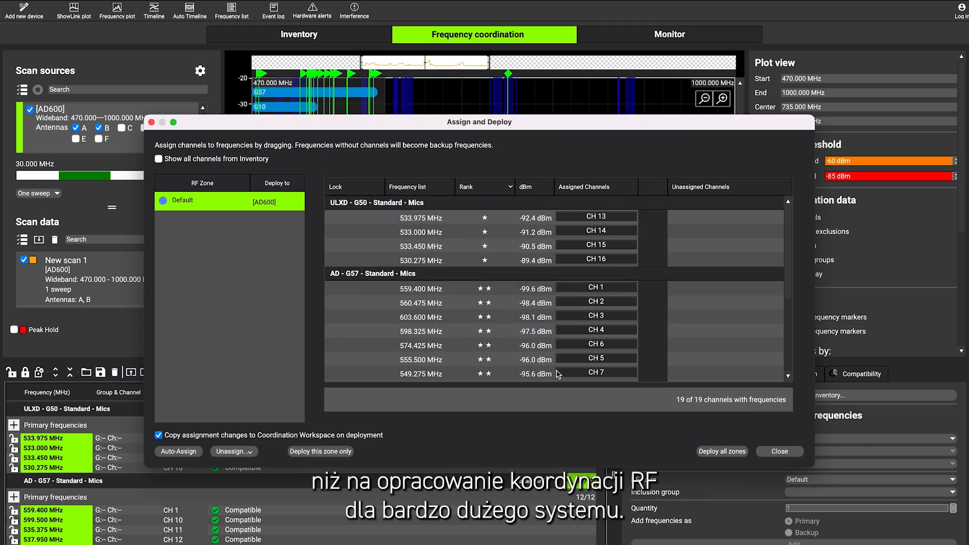
left_click(669, 34)
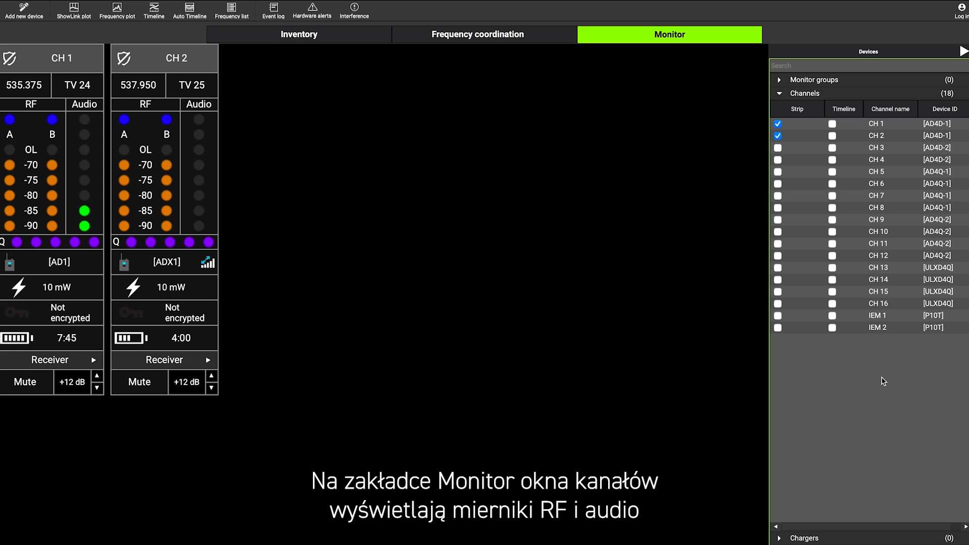
mouse_move(798, 174)
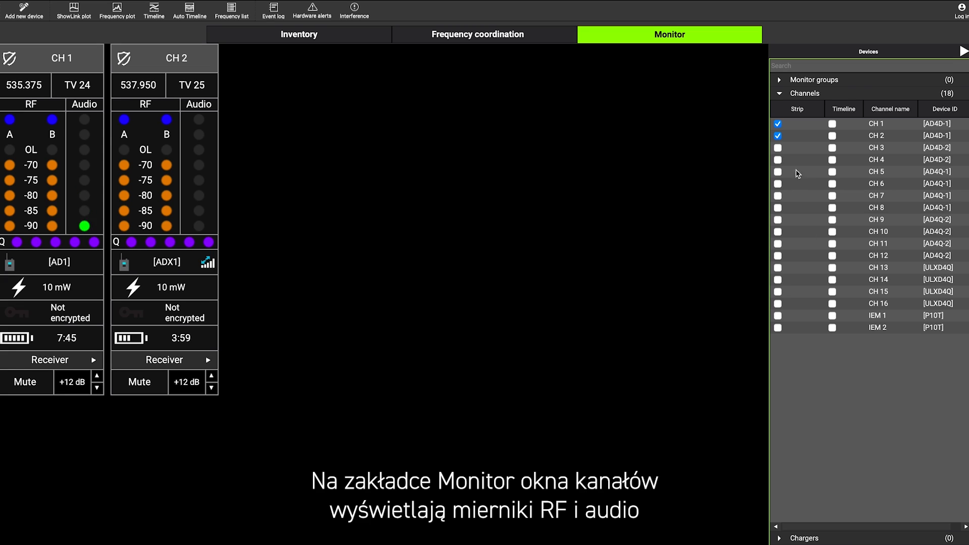
Add monitor strips for CH 3–CH 6 and mute CH 1's audio
left_click(777, 147)
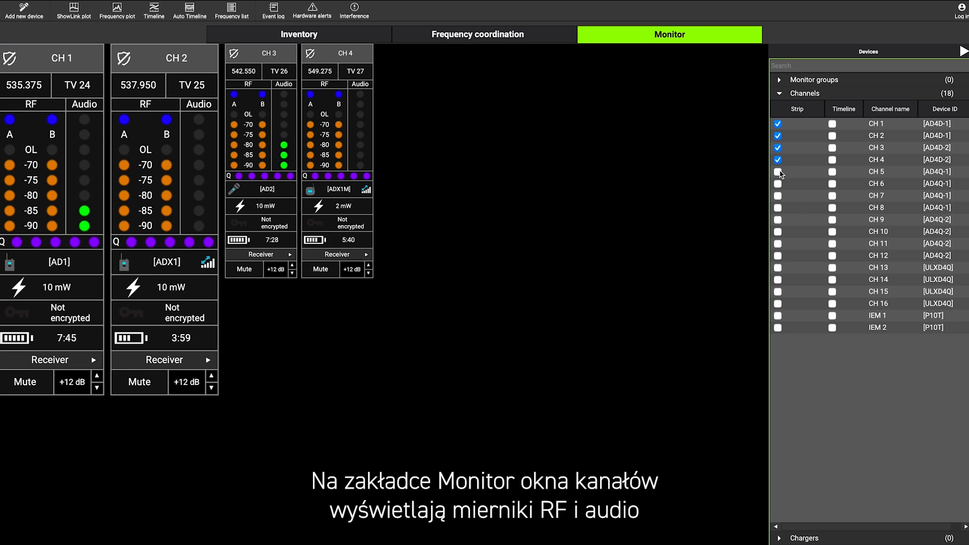
left_click(778, 184)
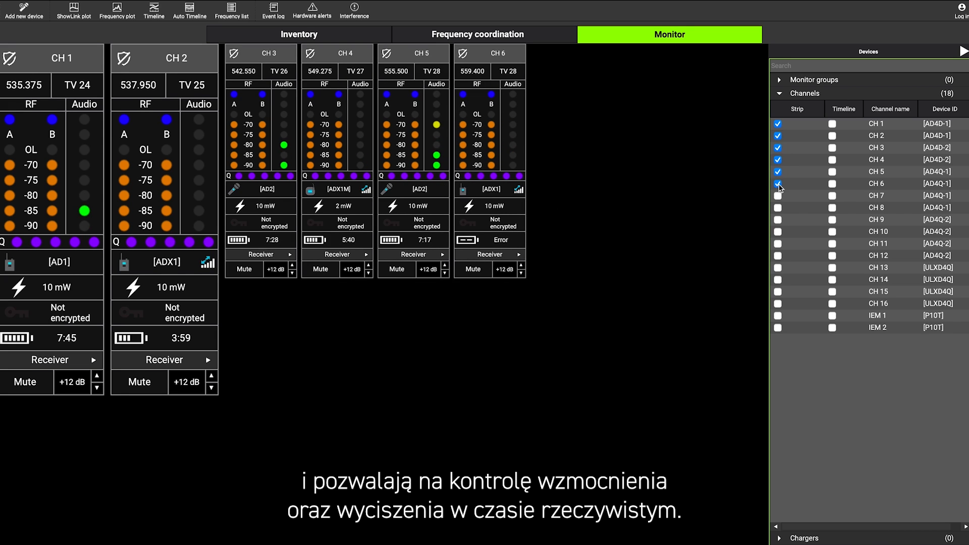
left_click(877, 123)
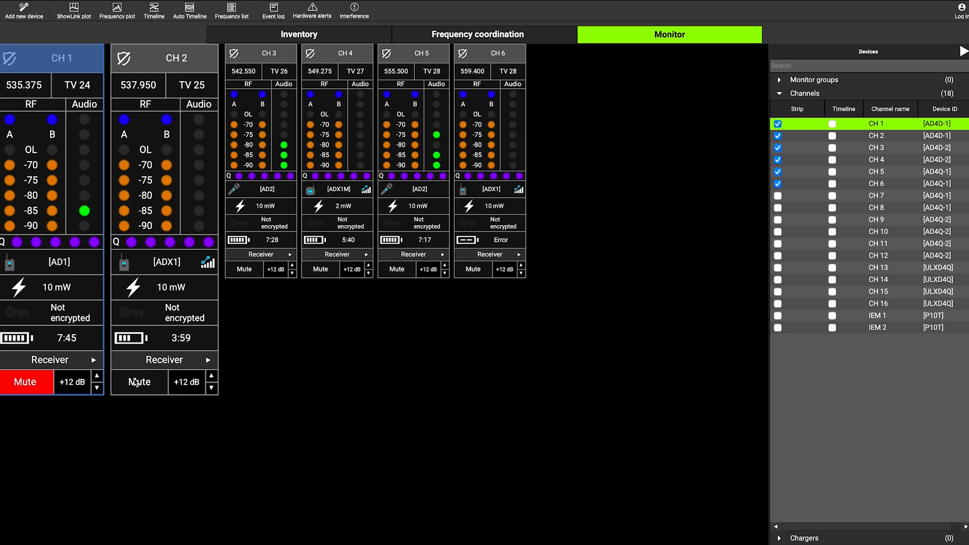